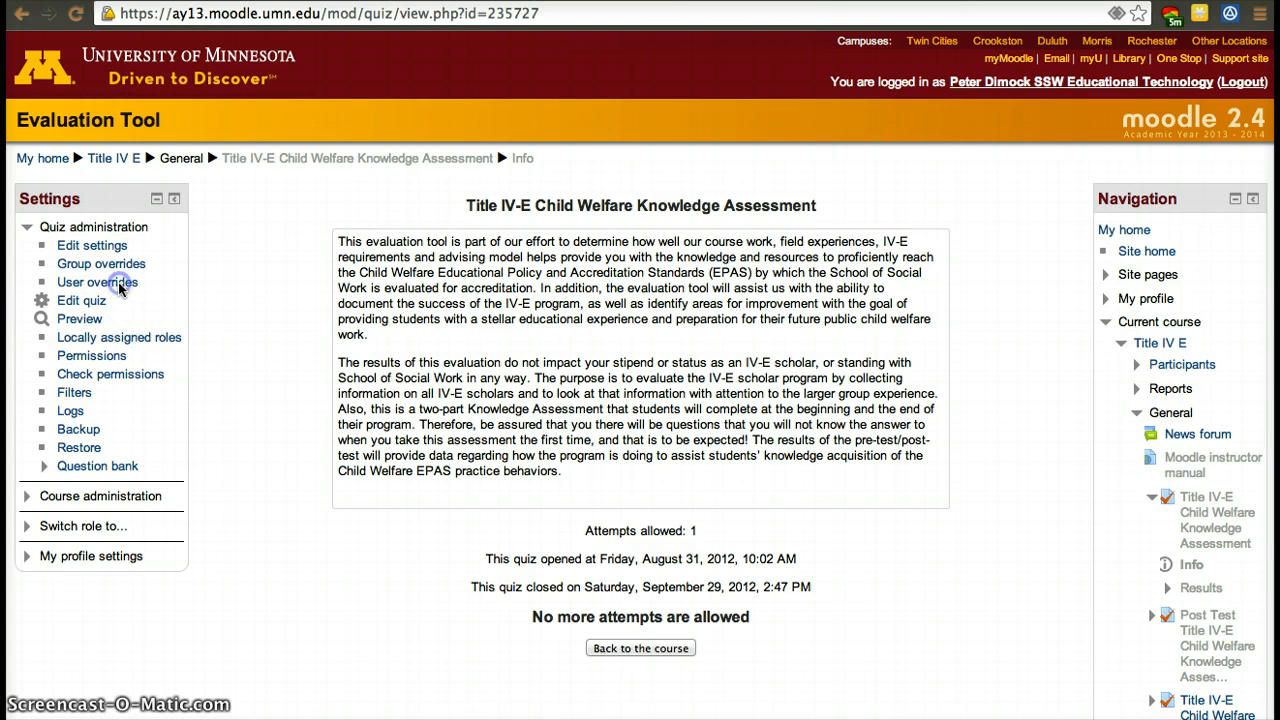
- Show the User overrides list for the Title IV-E Child Welfare Knowledge Assessment quiz
click(96, 282)
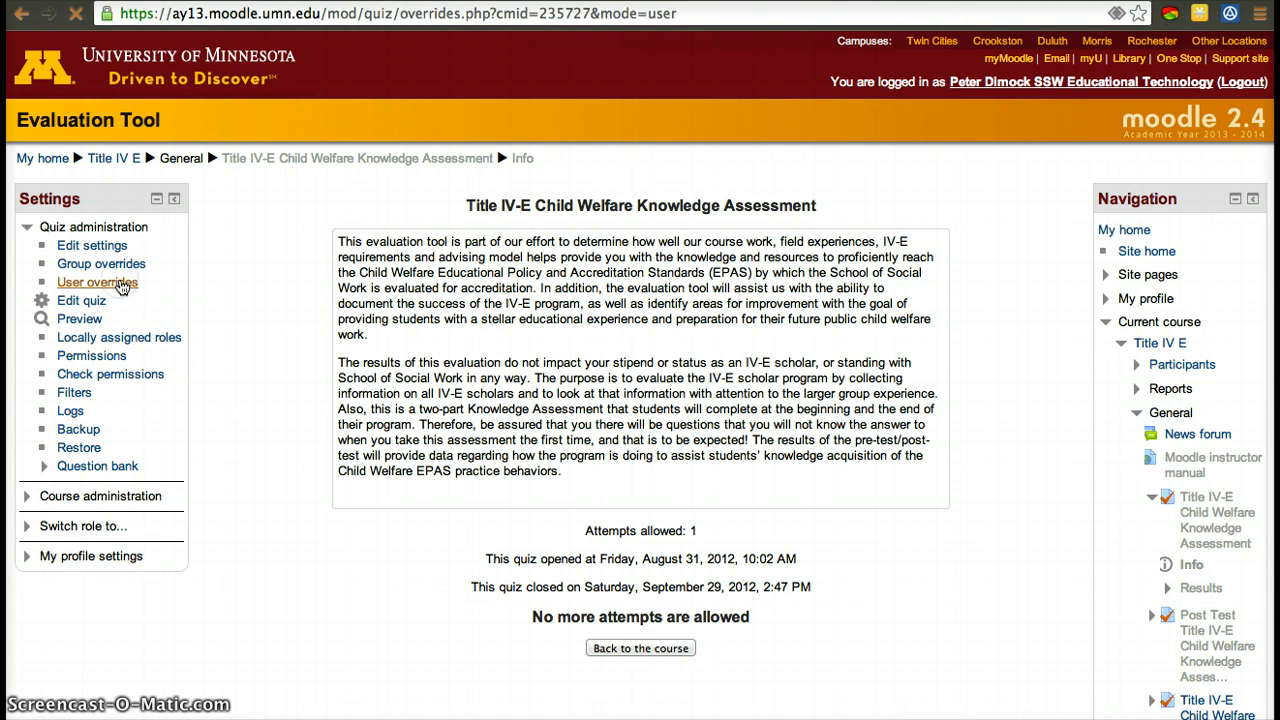
click(96, 282)
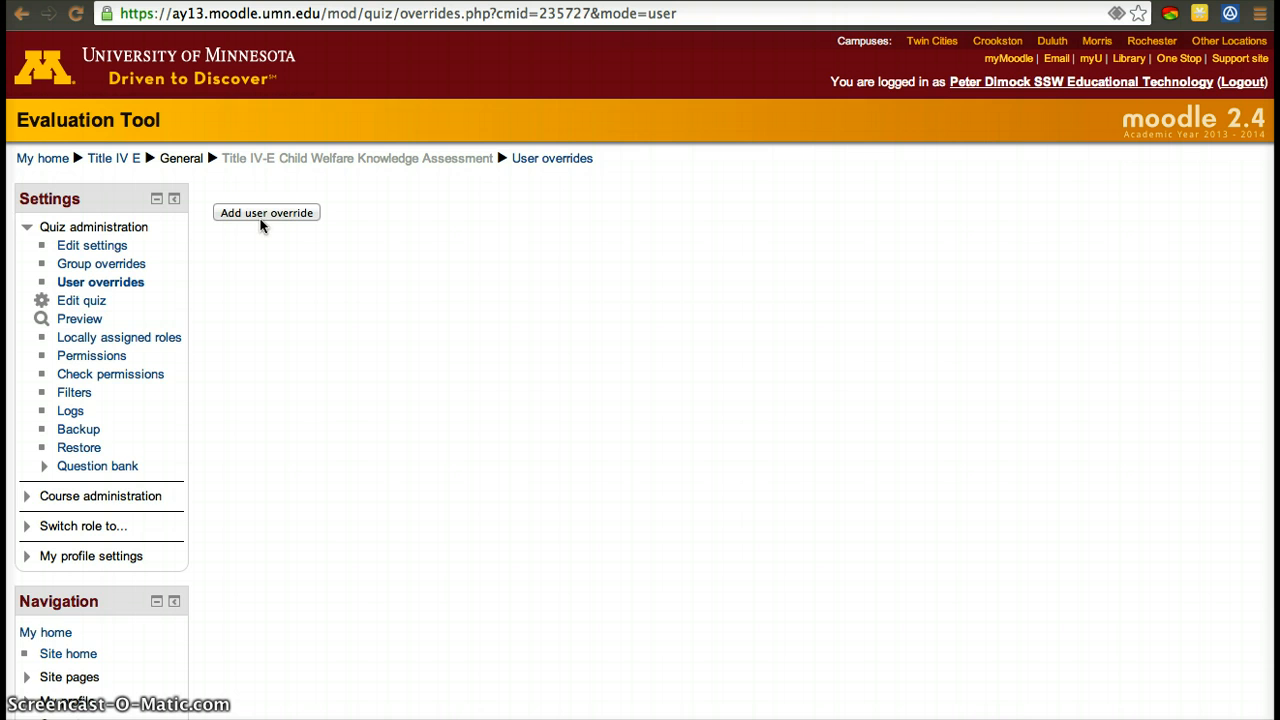
- Add a user override for the chosen student: close date 30 September, 2 attempts allowed
click(266, 212)
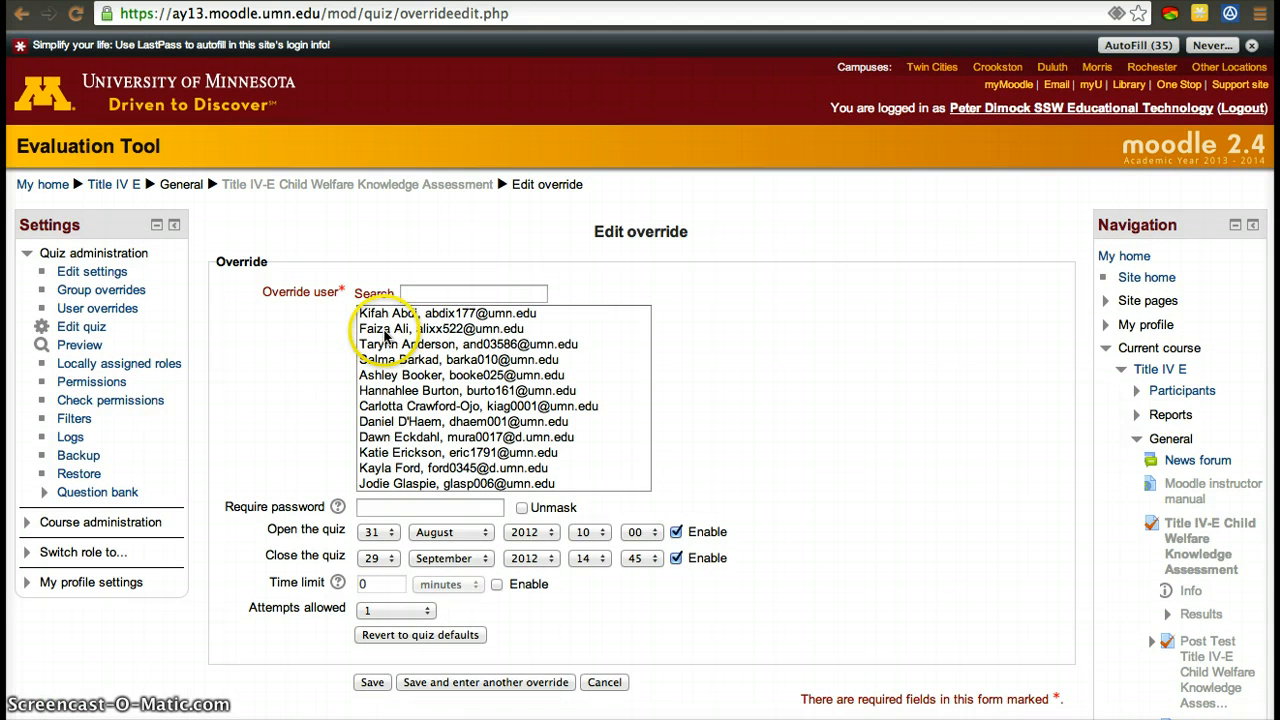
click(440, 328)
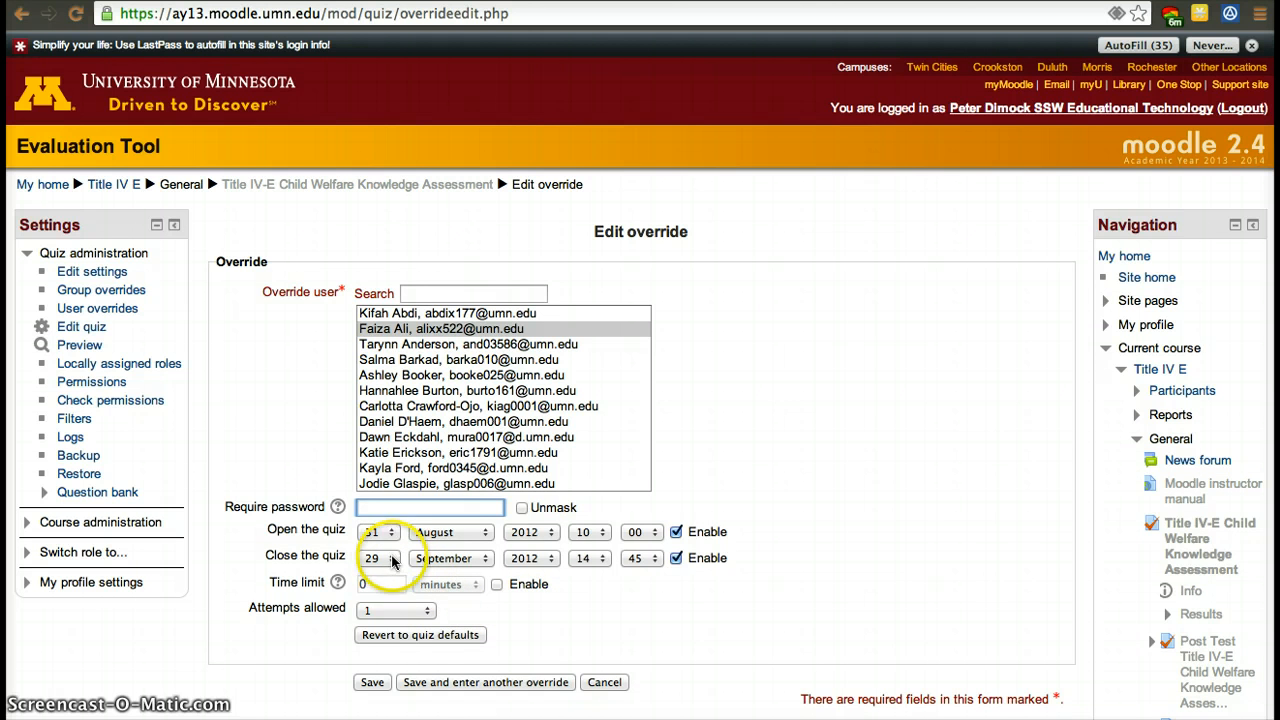
click(372, 558)
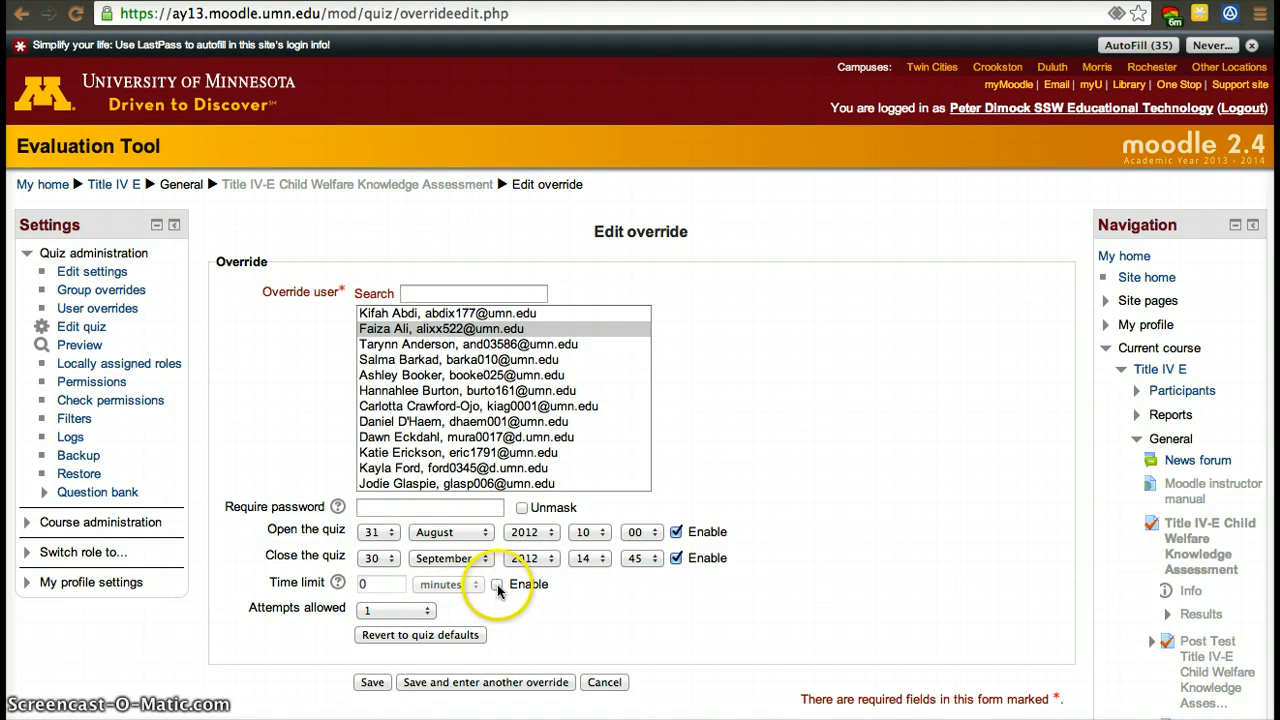
click(396, 610)
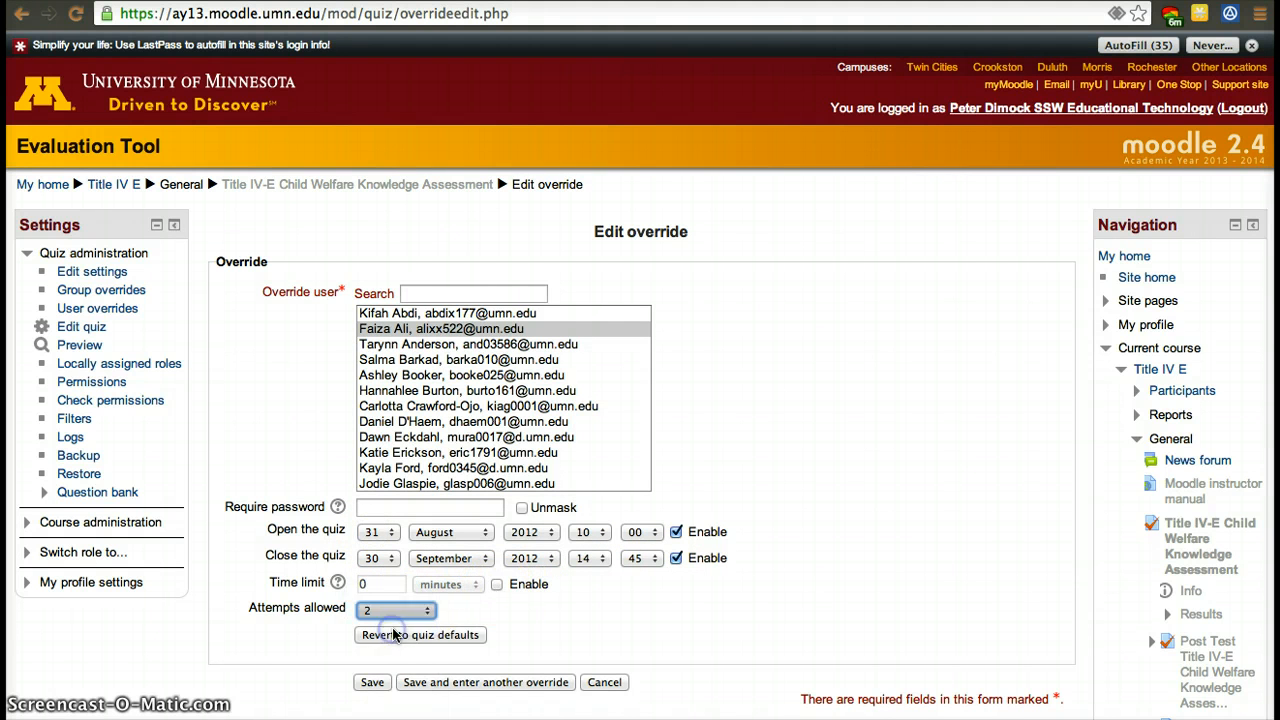
mouse_move(512, 690)
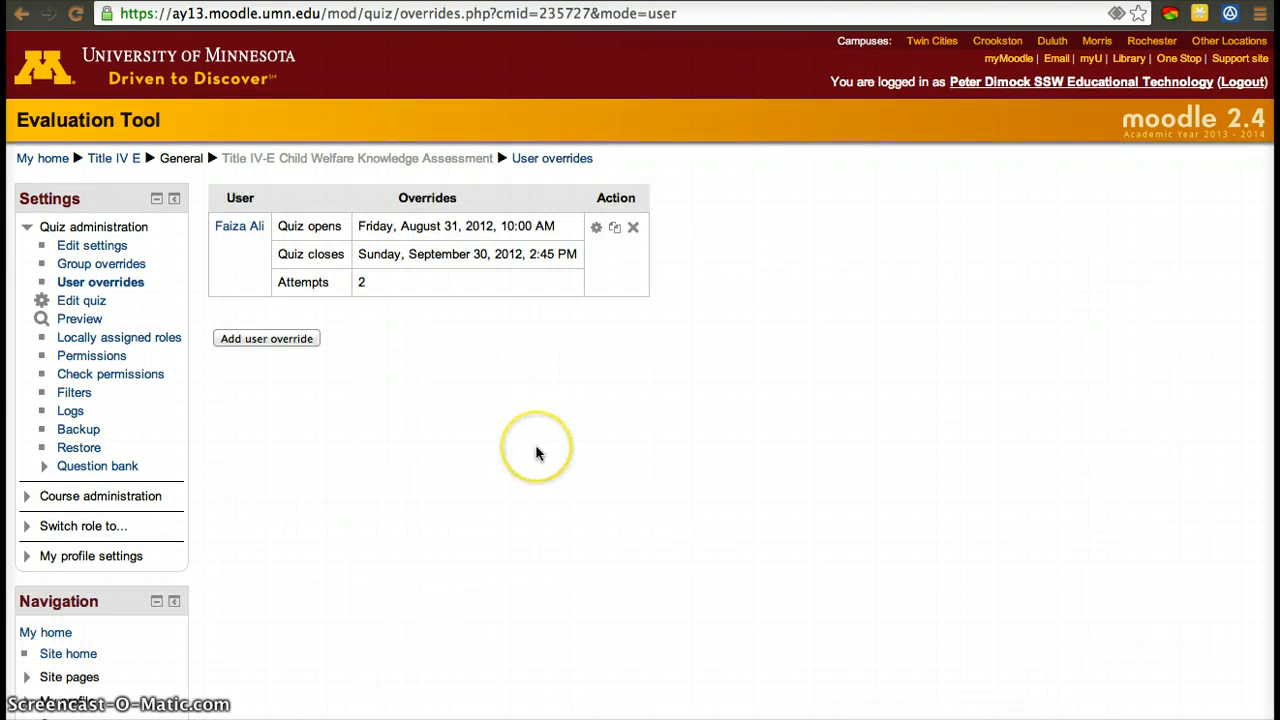
mouse_move(562, 408)
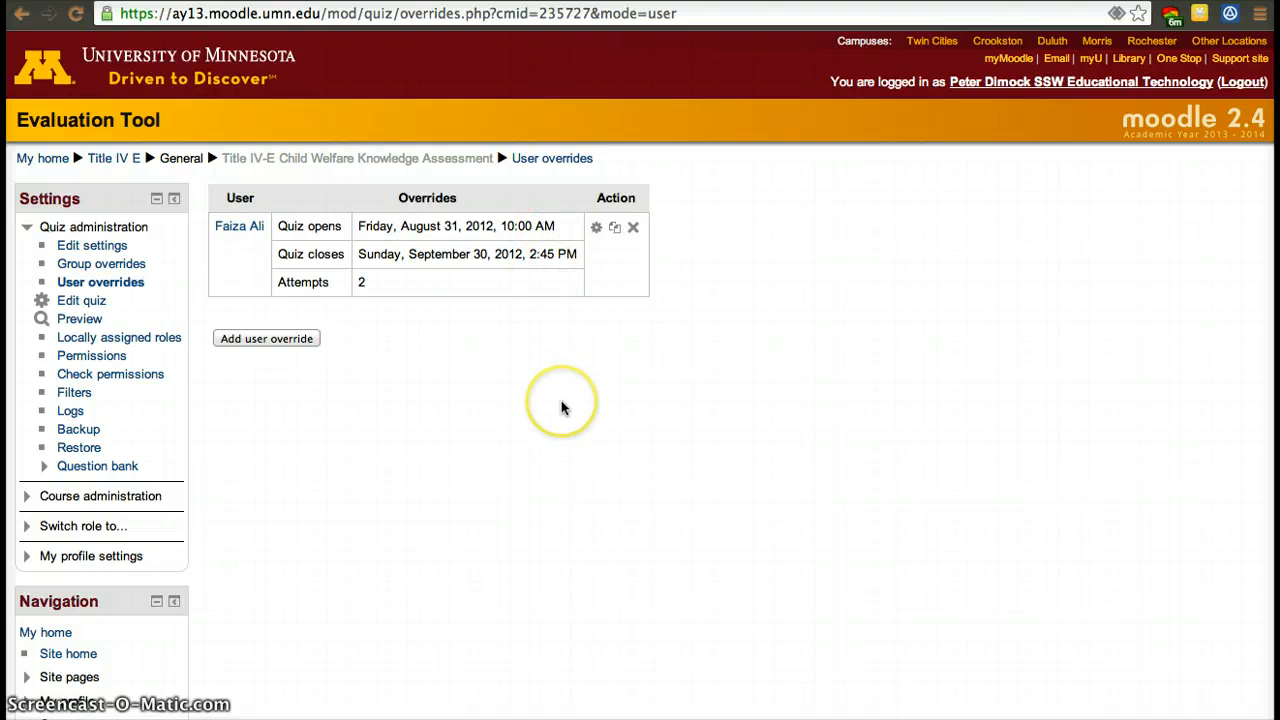
mouse_move(636, 232)
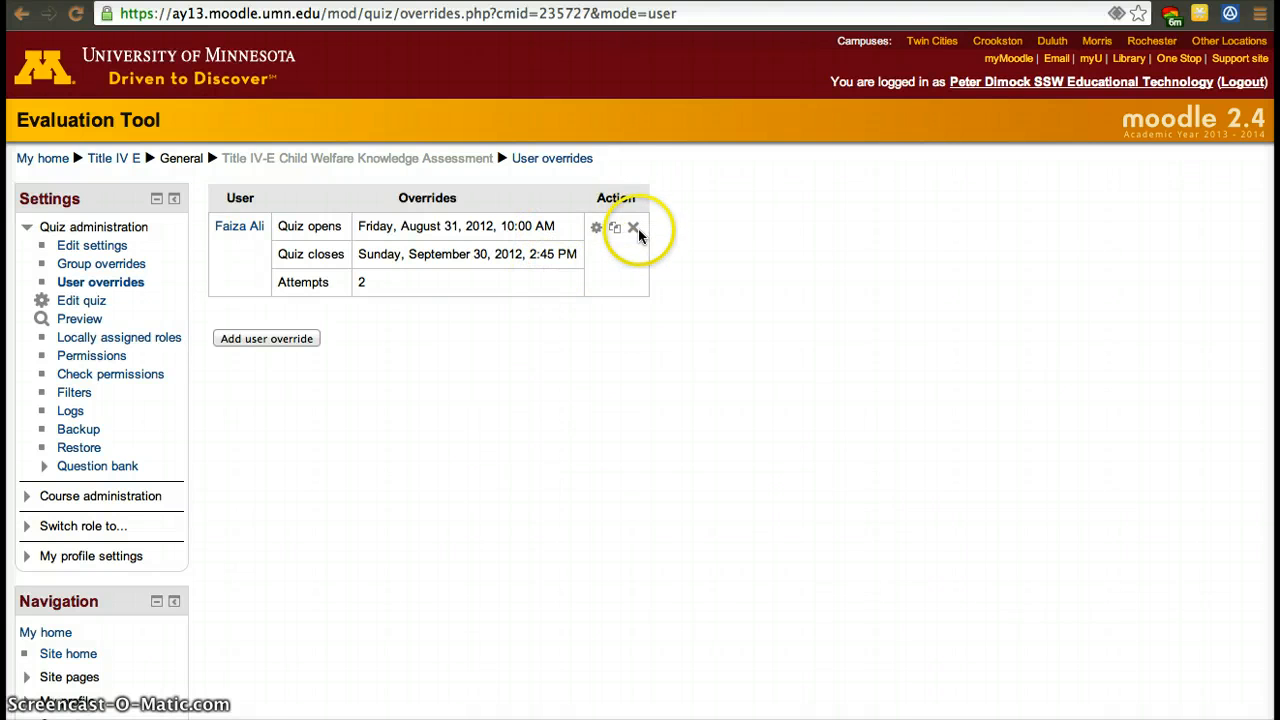
- Delete the student's override and confirm, leaving the user overrides list empty
click(632, 228)
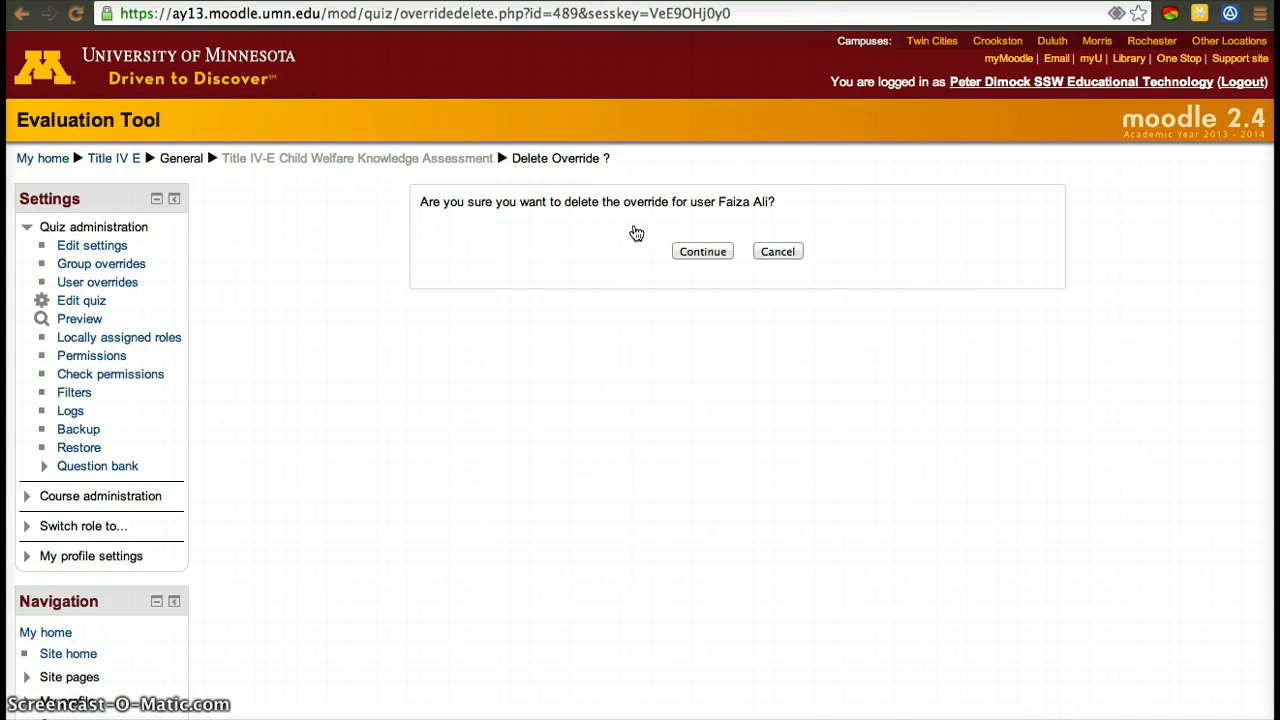
click(702, 252)
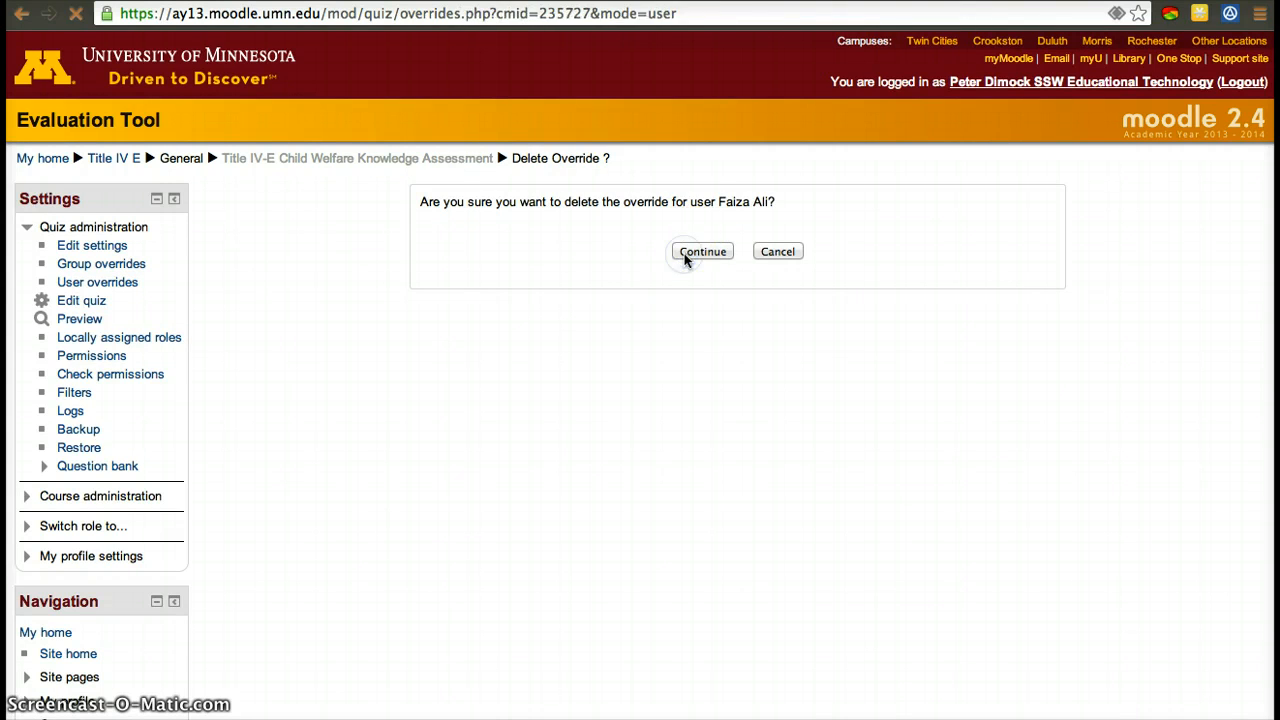
click(704, 252)
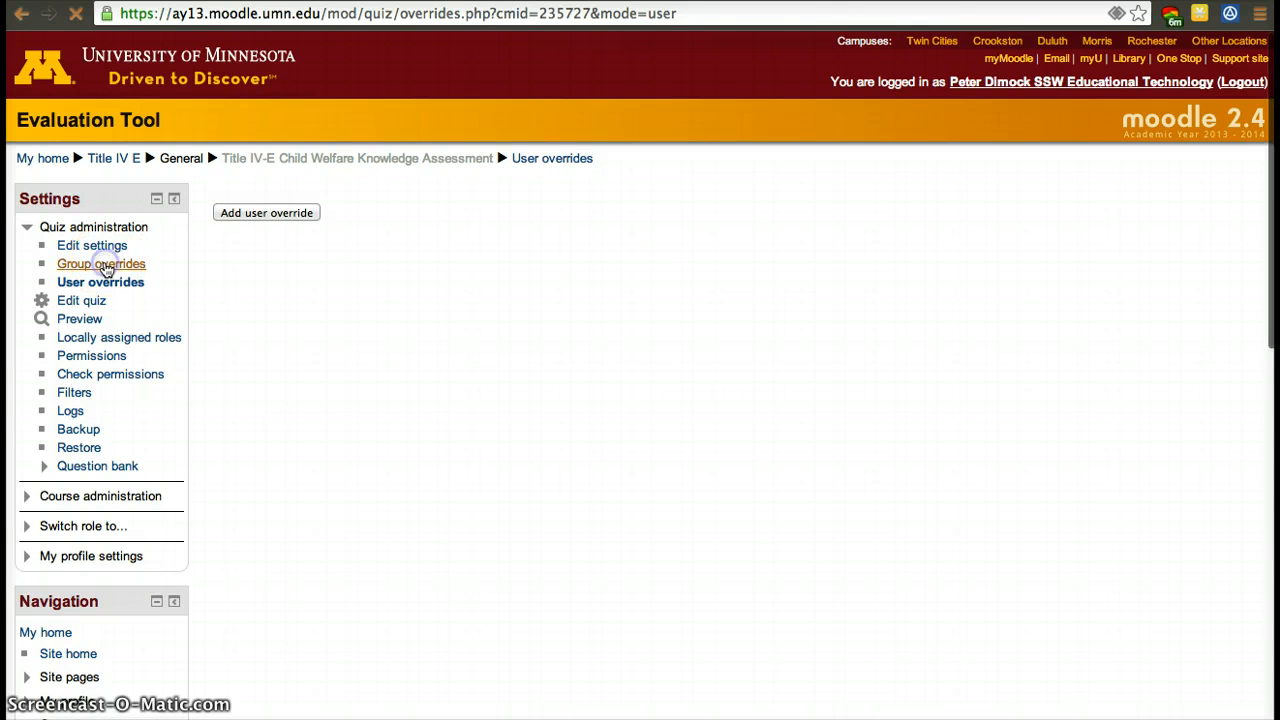
- Switch to Group overrides and start a new group override form
click(100, 264)
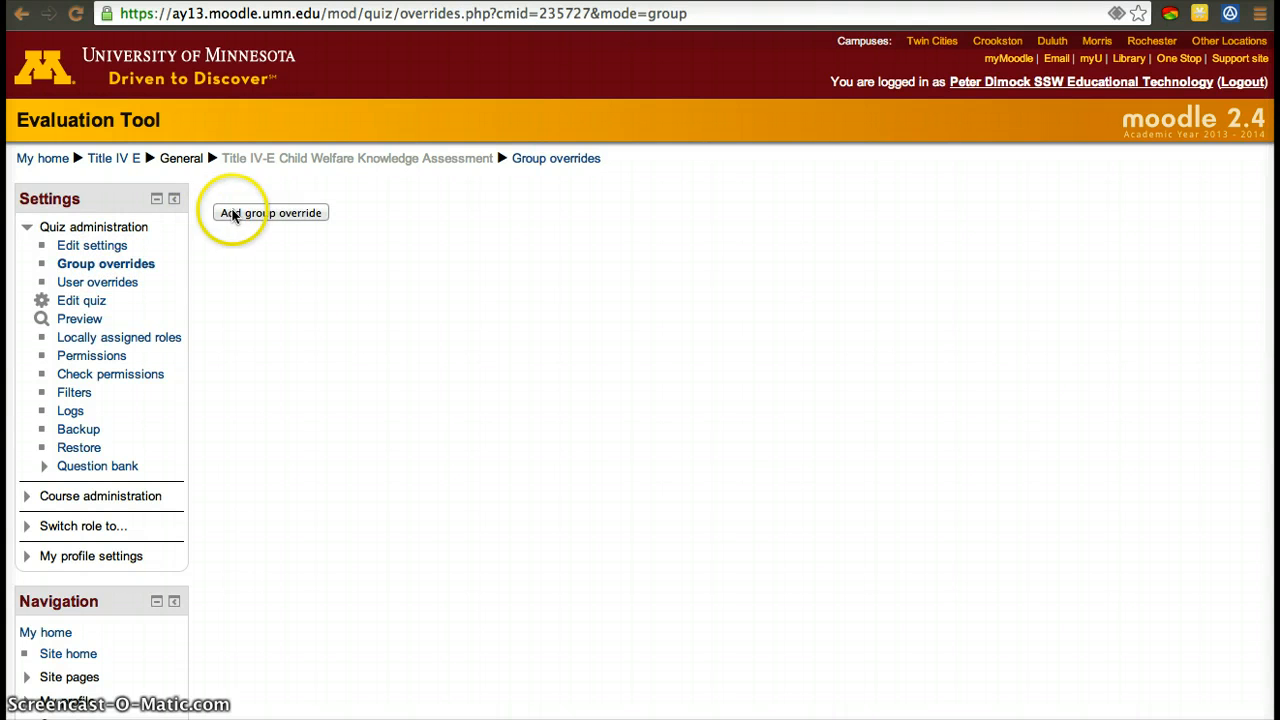
click(270, 212)
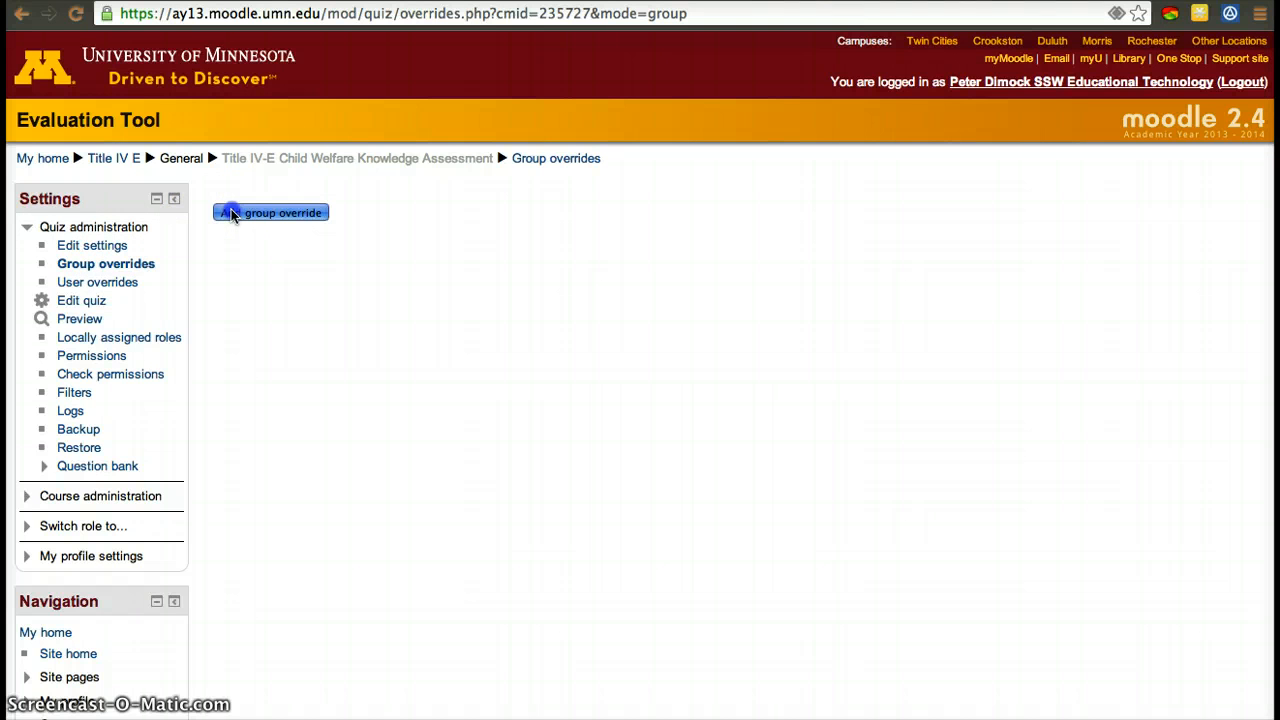
click(270, 212)
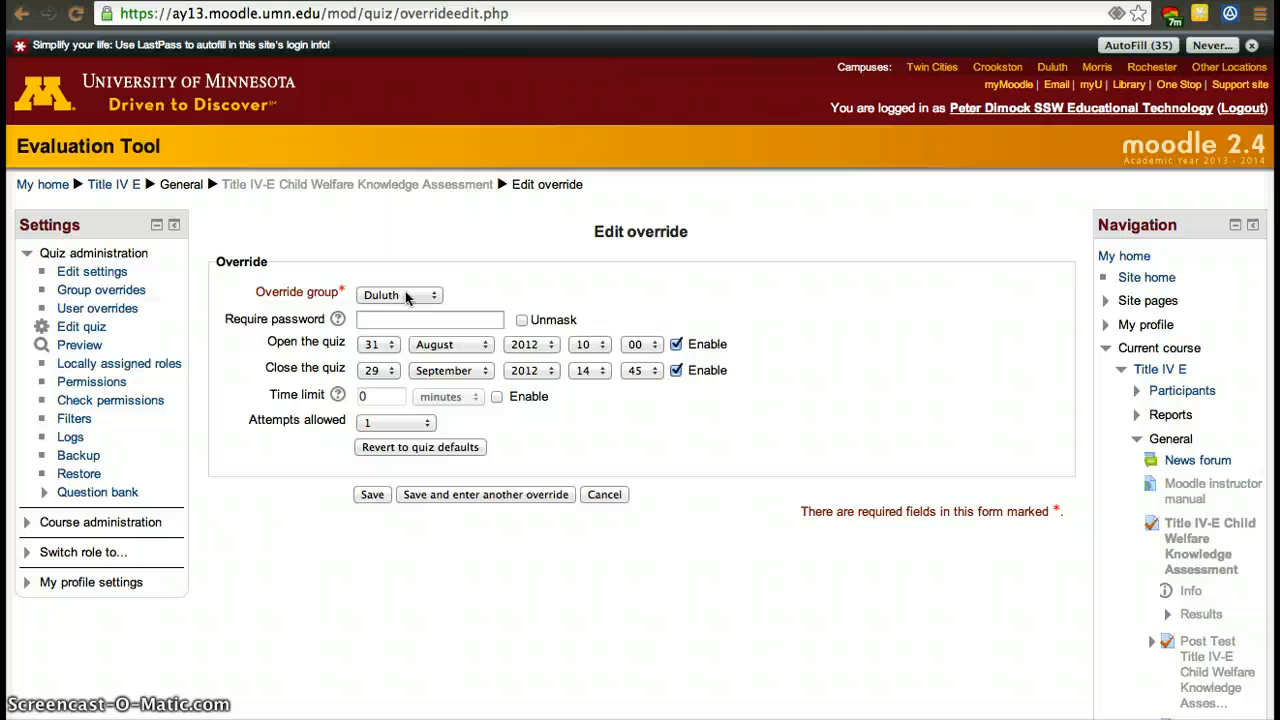
- Save a Duluth group override closing the quiz 30 September with 2 attempts
click(400, 294)
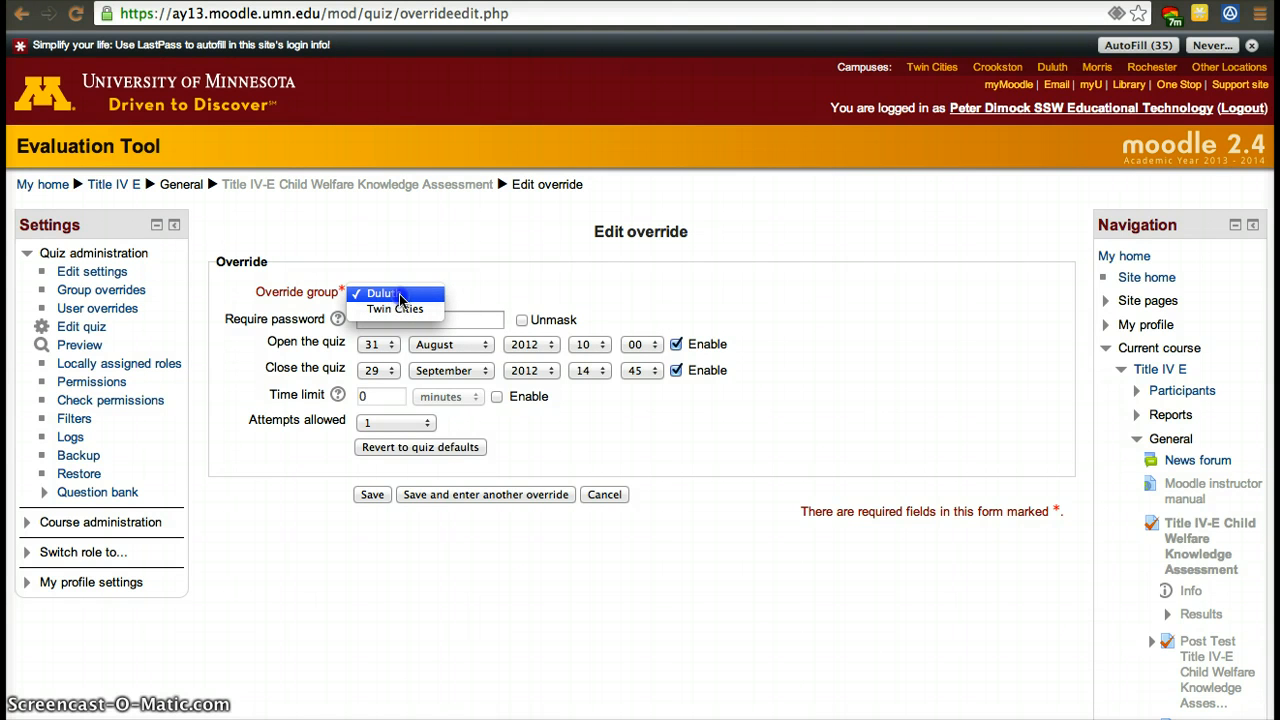
click(380, 292)
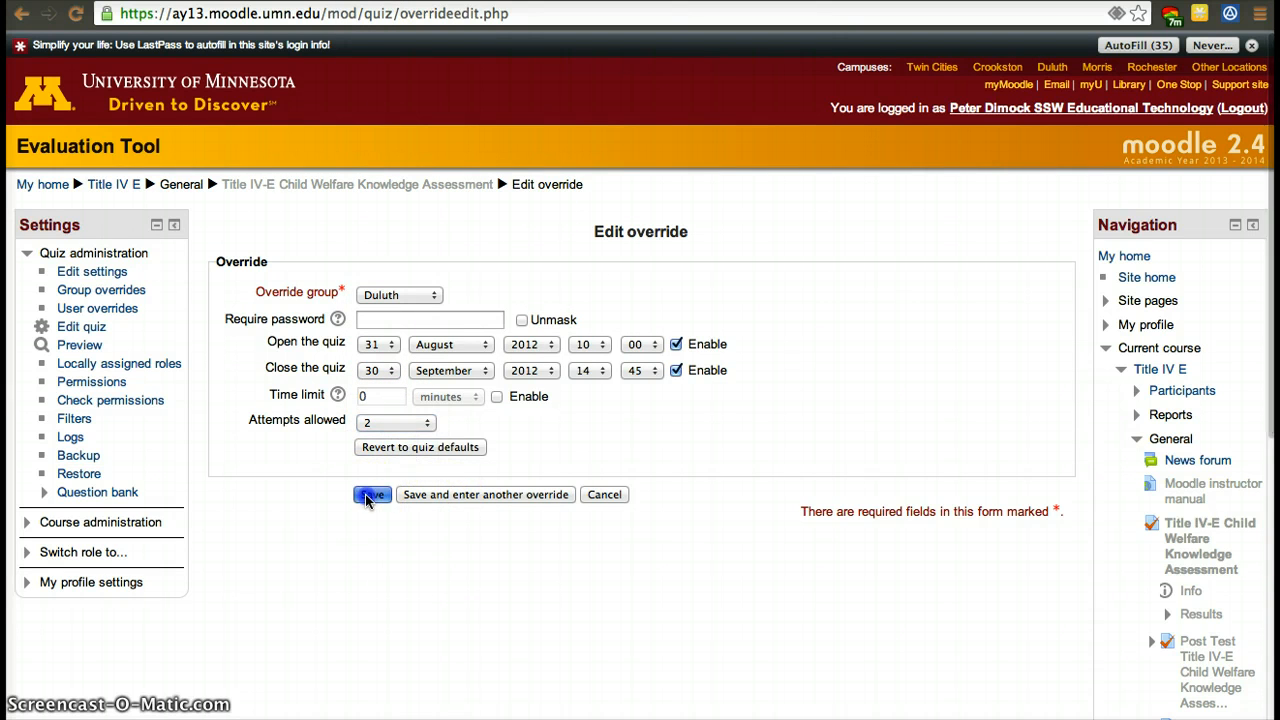
click(372, 494)
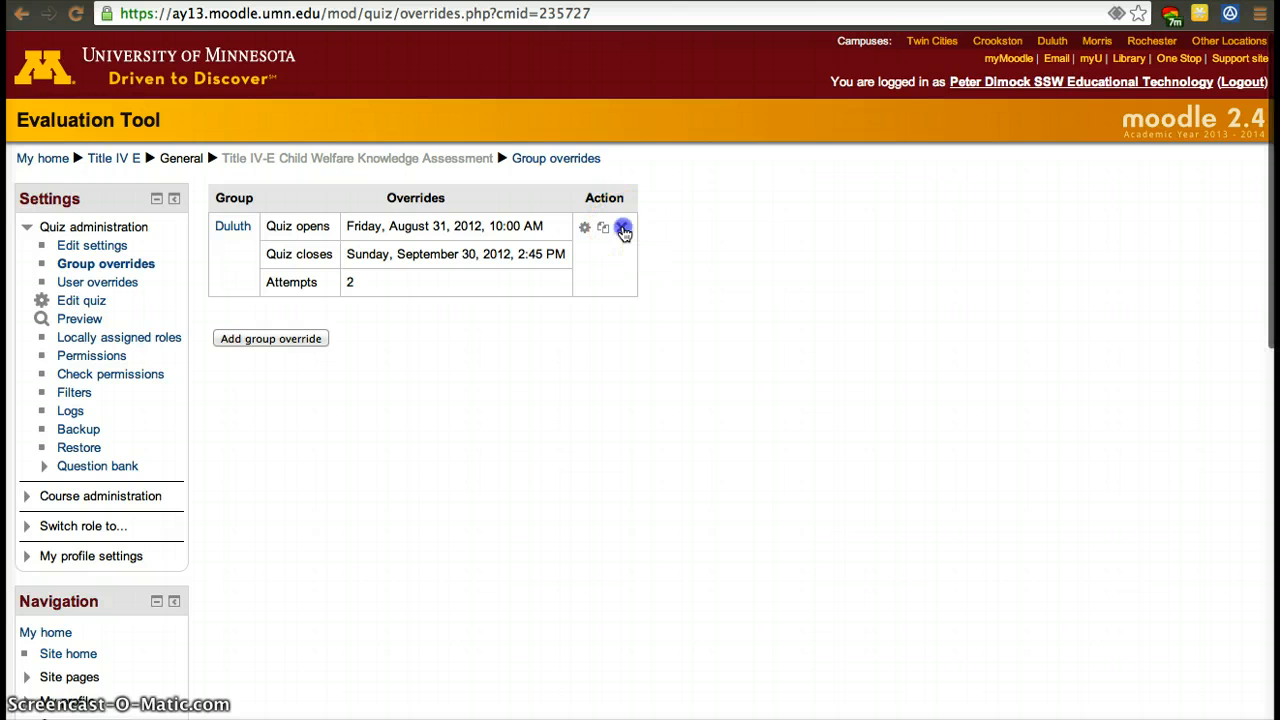
- Delete the Duluth group override, confirm, and return to the Title IV E course page
click(624, 228)
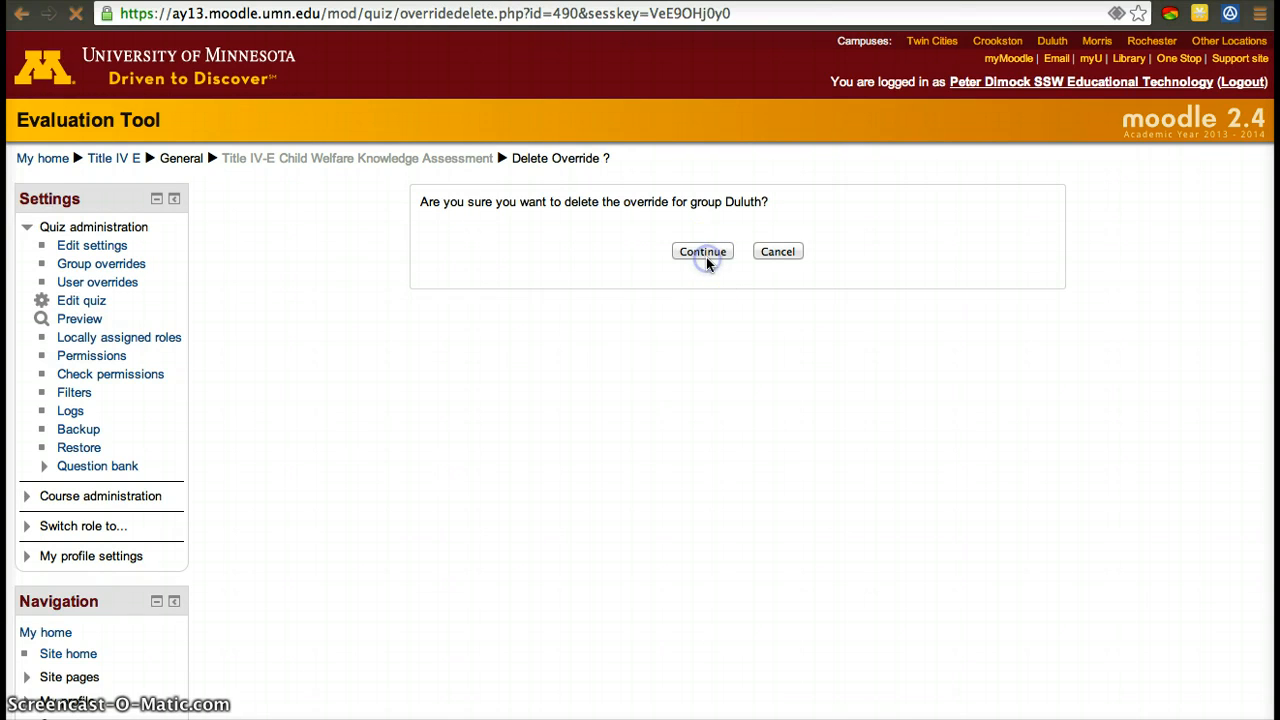
click(702, 252)
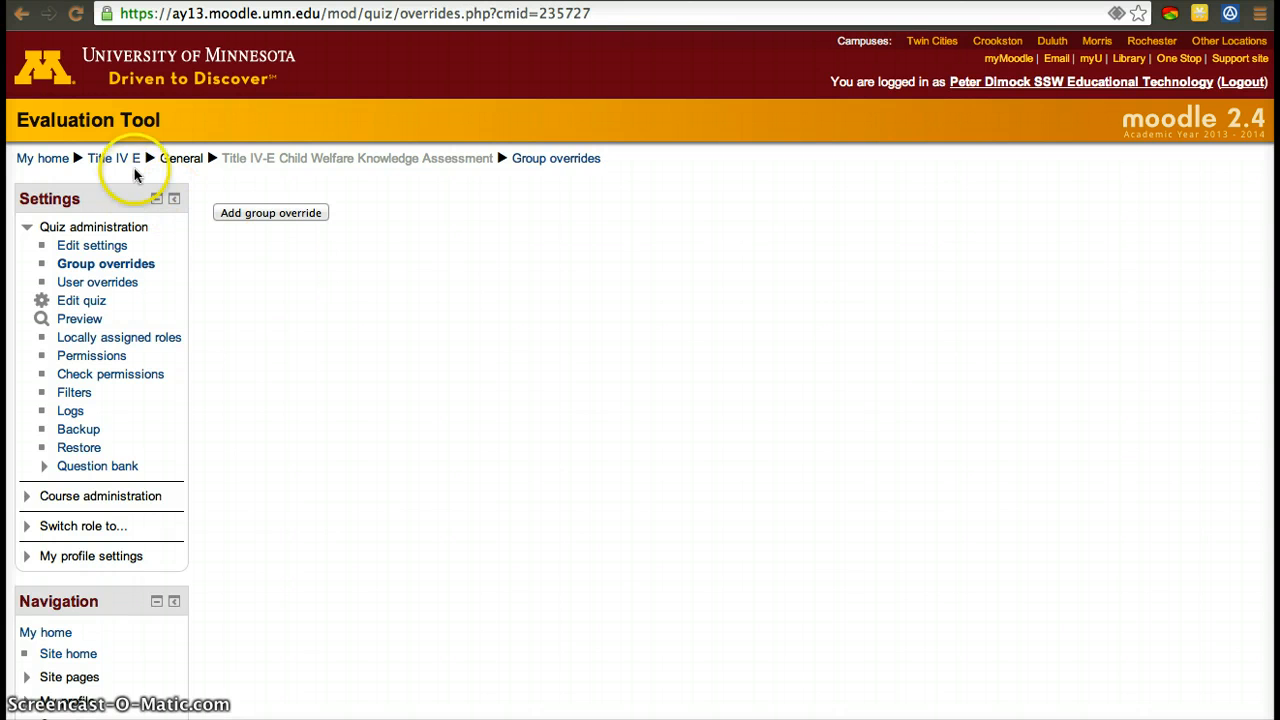
click(114, 158)
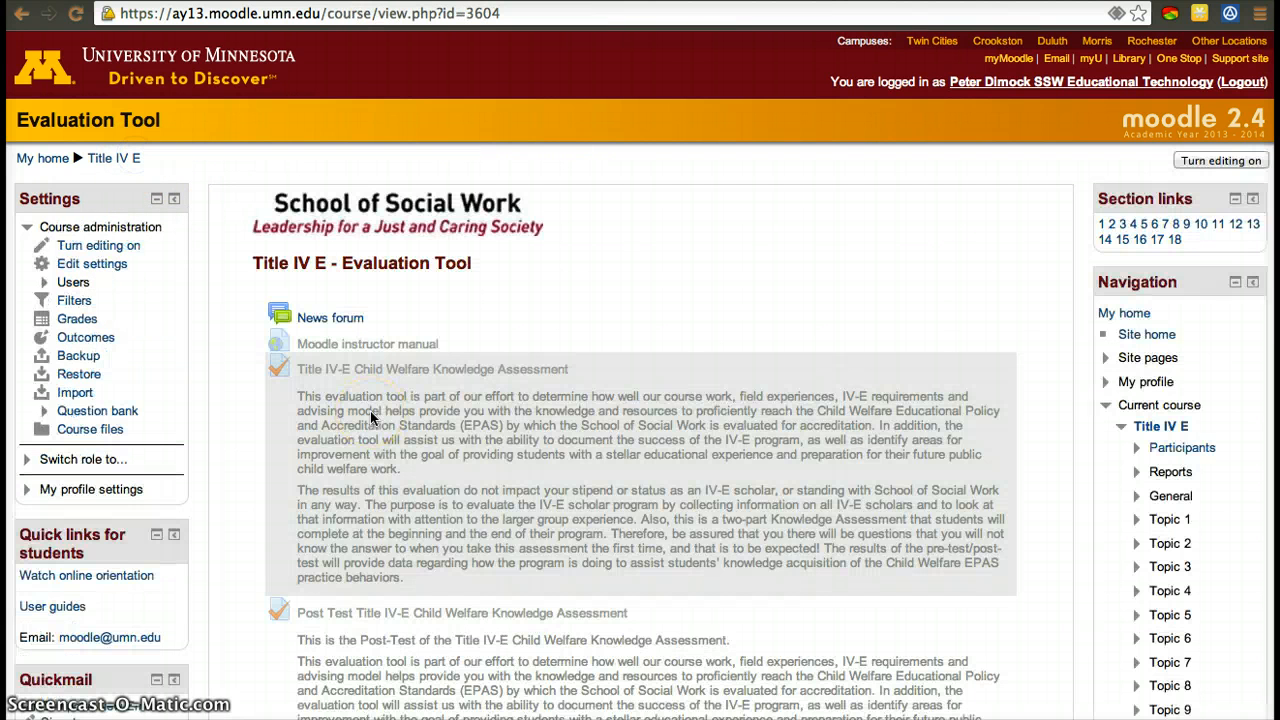